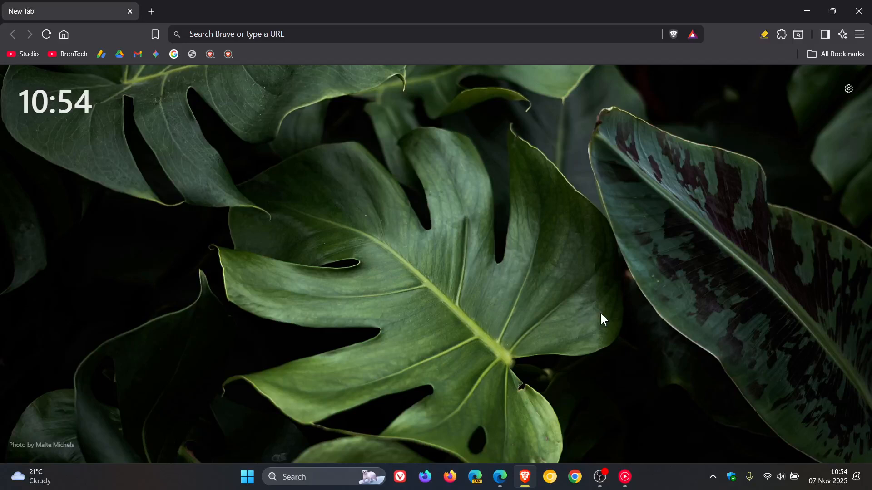
pyautogui.moveTo(458, 325)
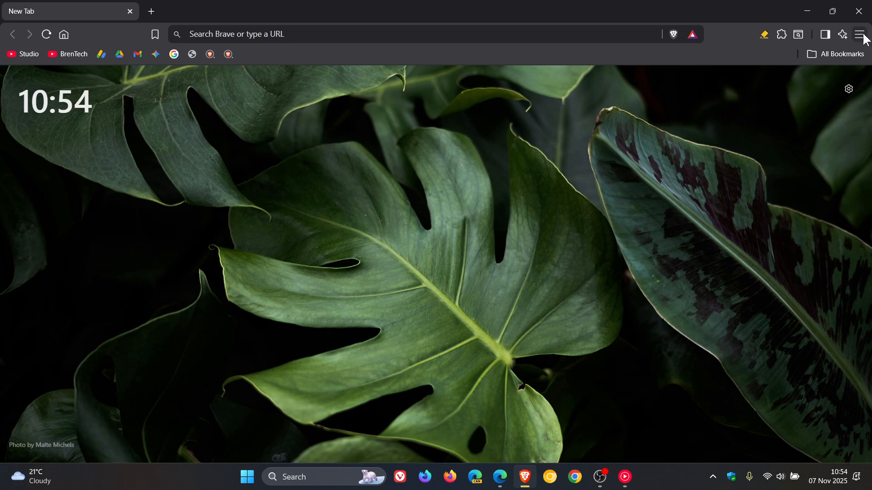
# Step: Open Brave's About page from the main menu so it checks for updates at version 1.84.135
pyautogui.click(858, 34)
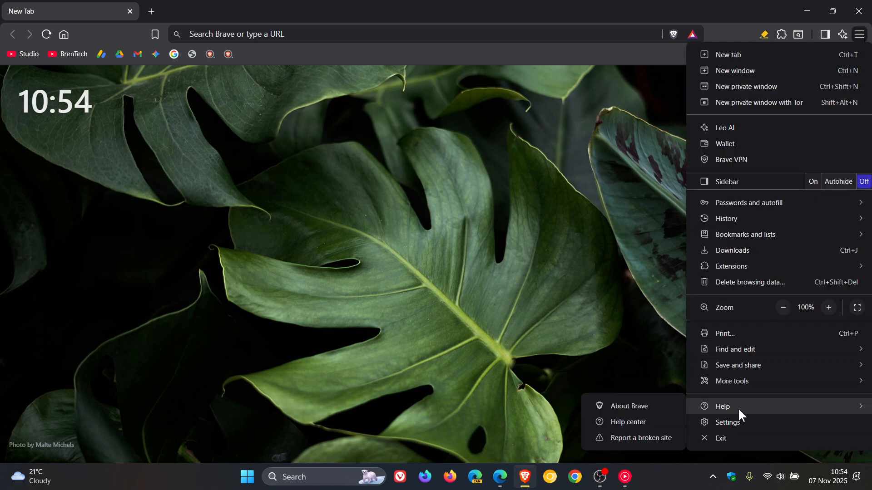
pyautogui.click(627, 406)
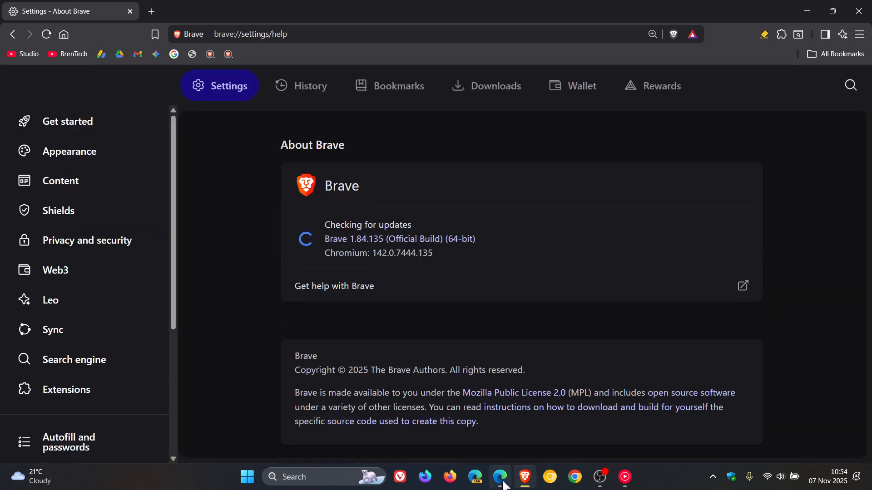
# Step: Switch to Edge and open its About page, confirming it is up to date at 142.0.3595.65
pyautogui.click(499, 478)
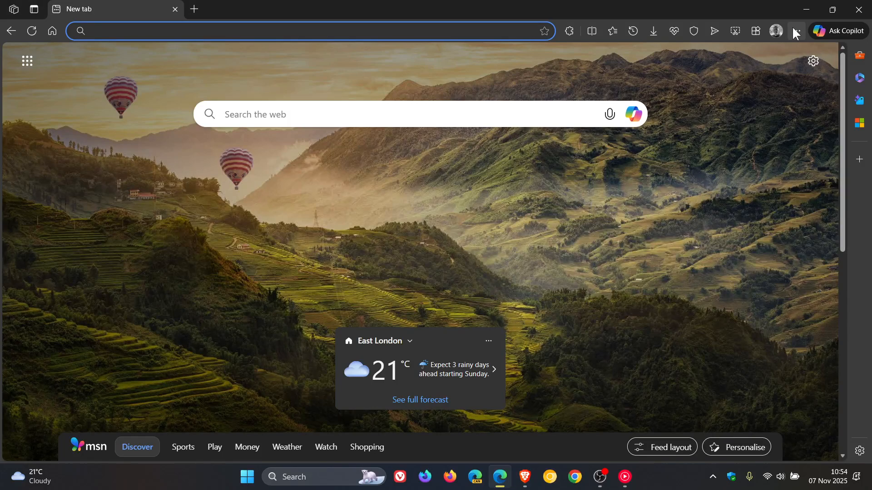
pyautogui.click(795, 31)
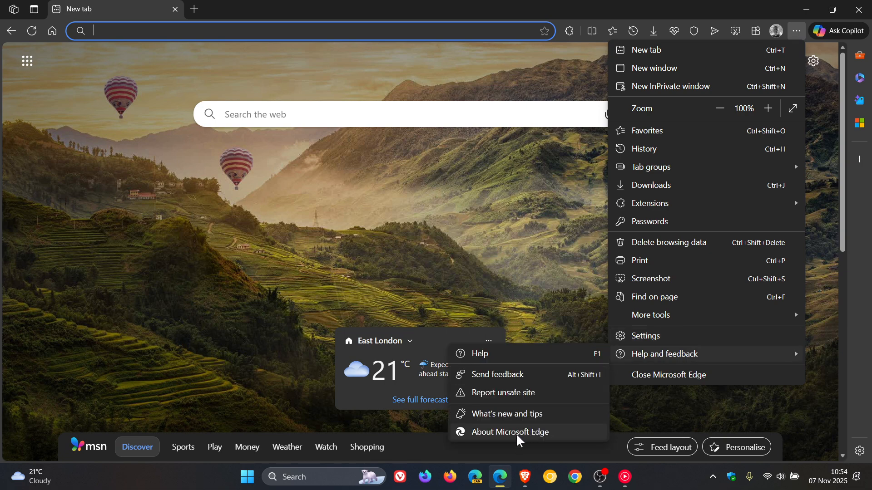
pyautogui.click(510, 431)
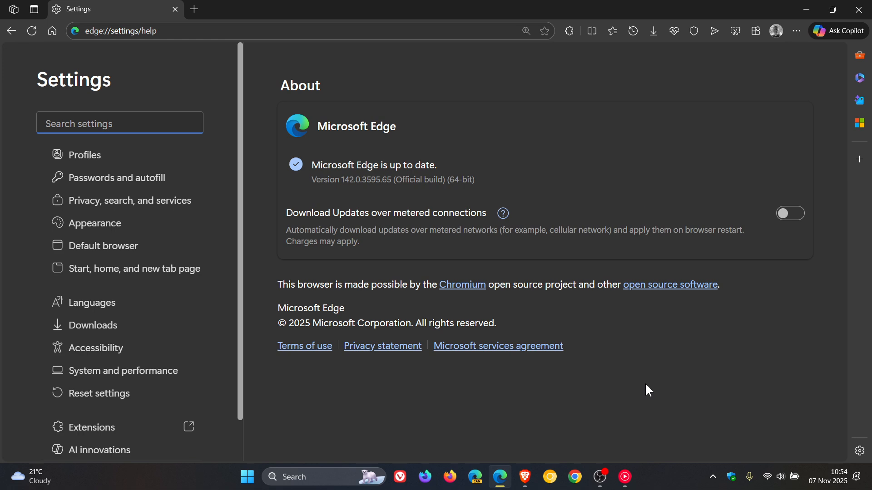
pyautogui.moveTo(352, 196)
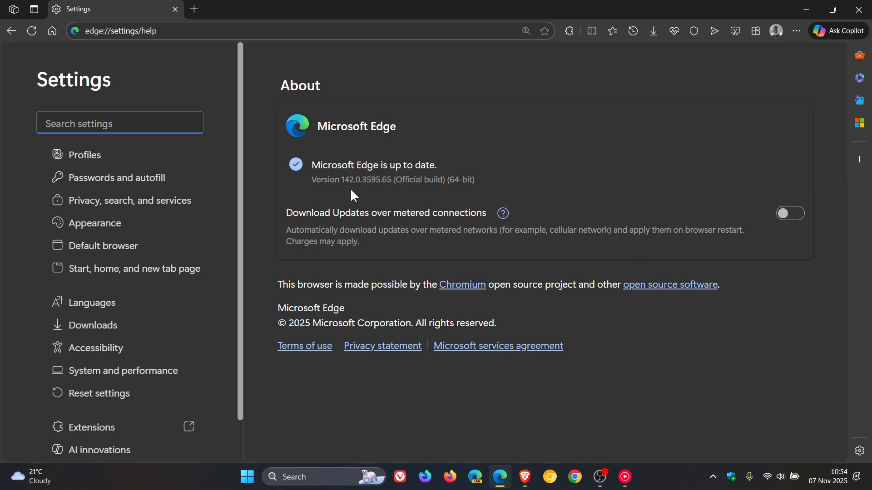
pyautogui.moveTo(389, 199)
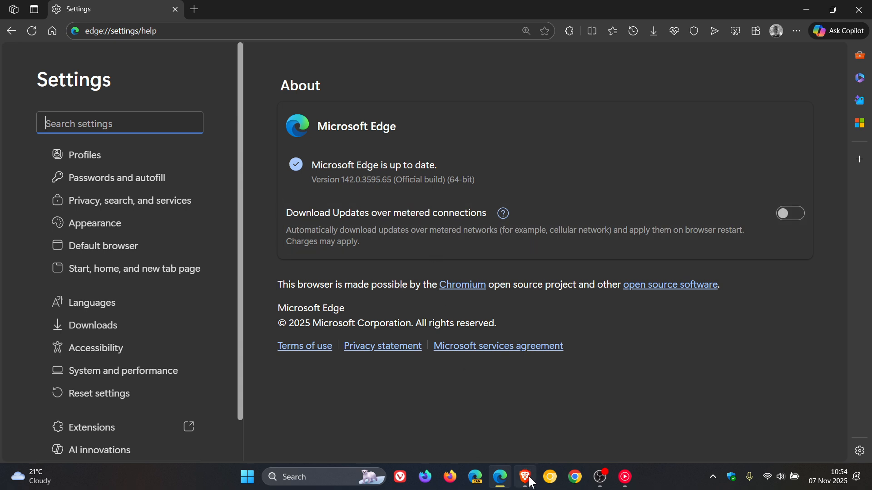
# Step: Switch back to Brave, whose About page now confirms it is up to date at 1.84.135
pyautogui.click(523, 477)
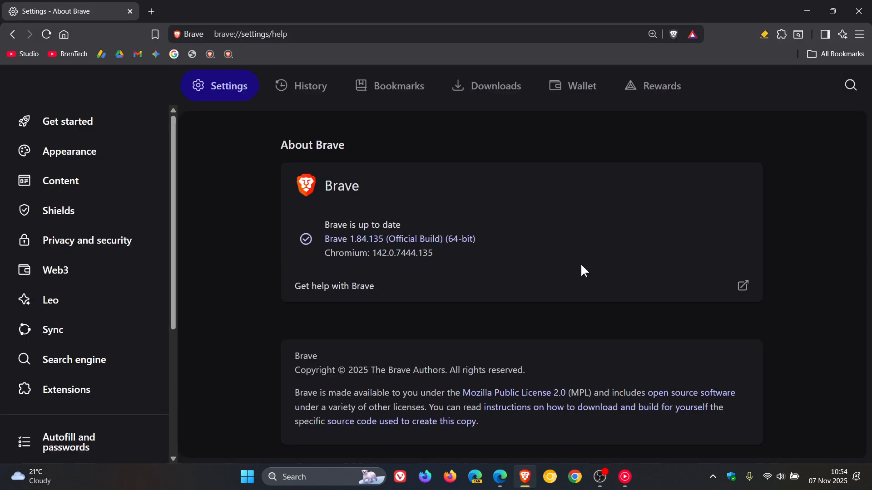
pyautogui.moveTo(352, 253)
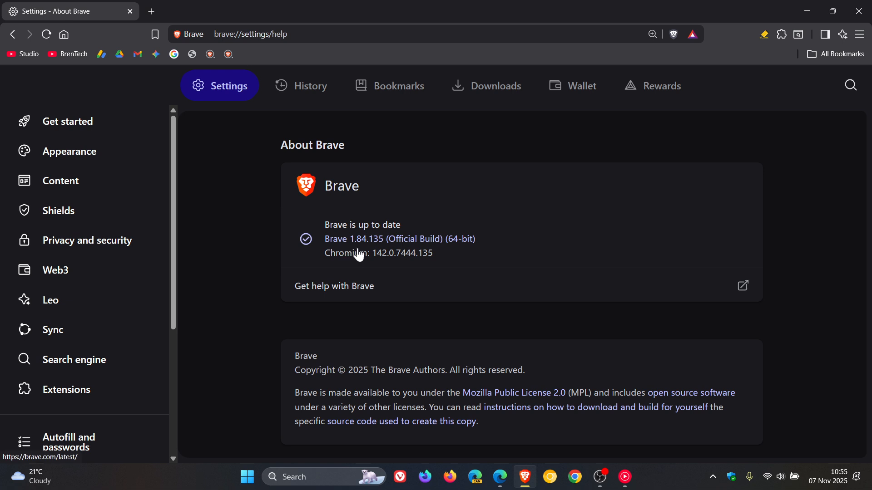
pyautogui.moveTo(376, 255)
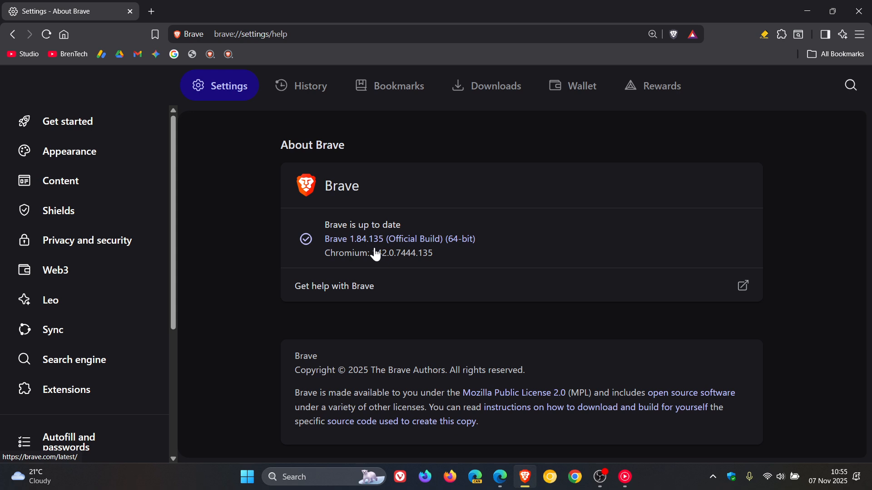
pyautogui.moveTo(380, 276)
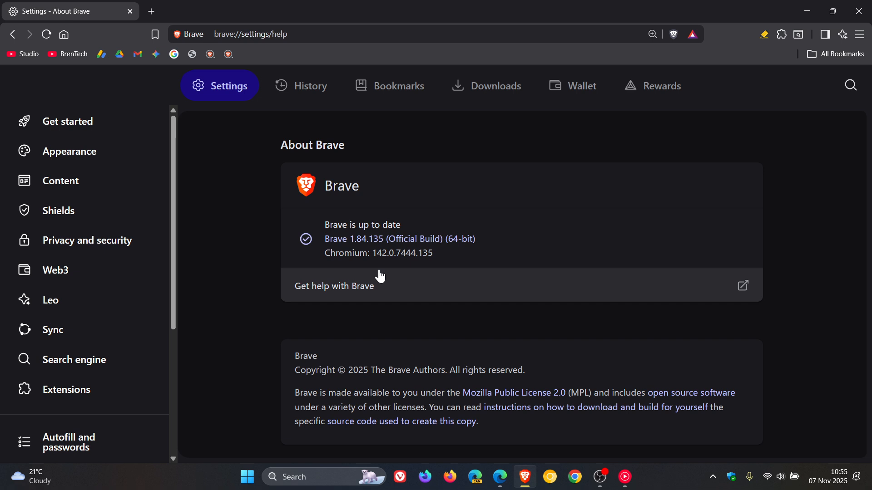
pyautogui.moveTo(389, 277)
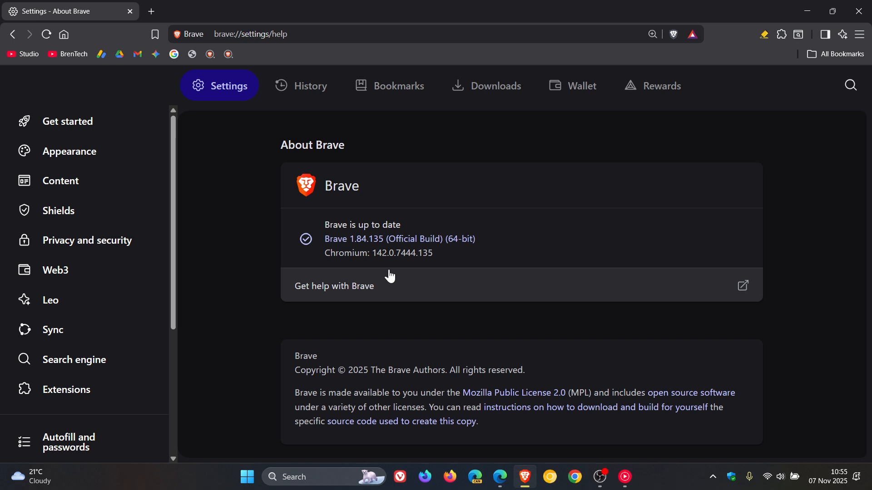
pyautogui.moveTo(431, 272)
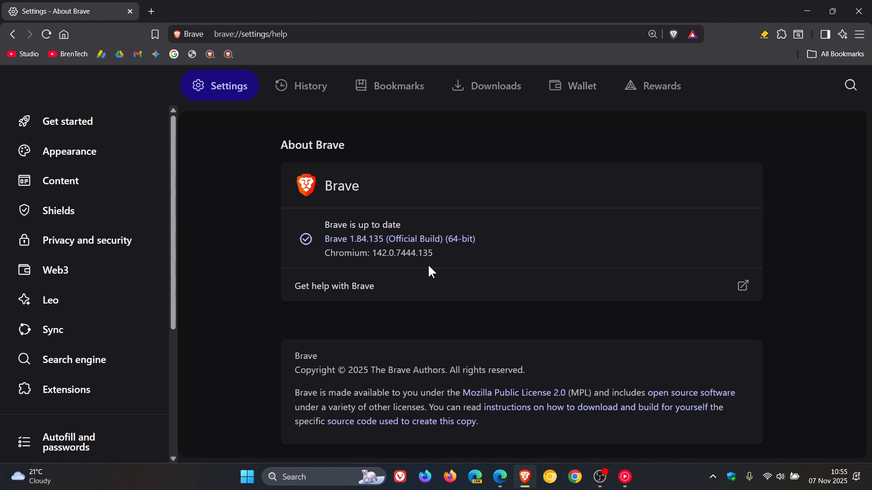
pyautogui.moveTo(287, 204)
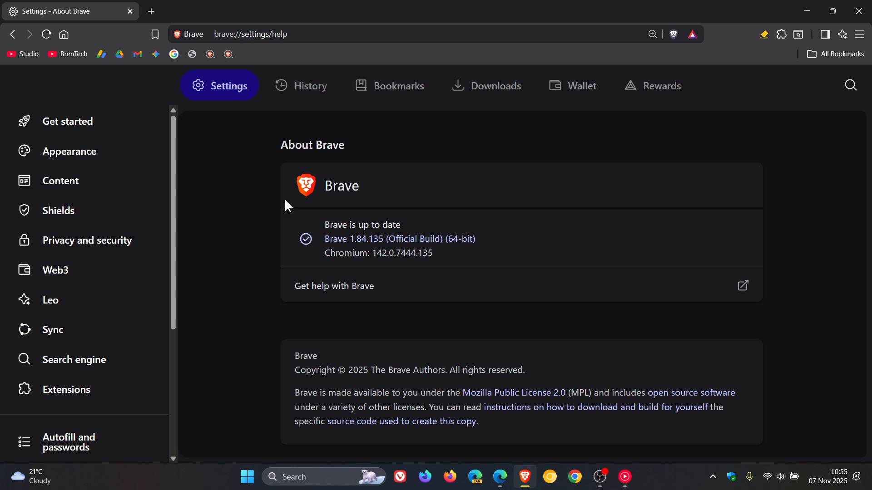
pyautogui.moveTo(632, 185)
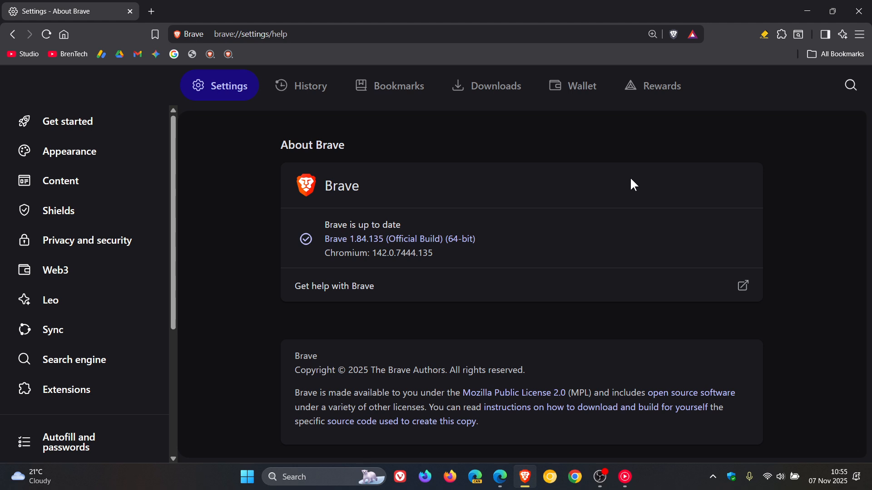
pyautogui.moveTo(590, 344)
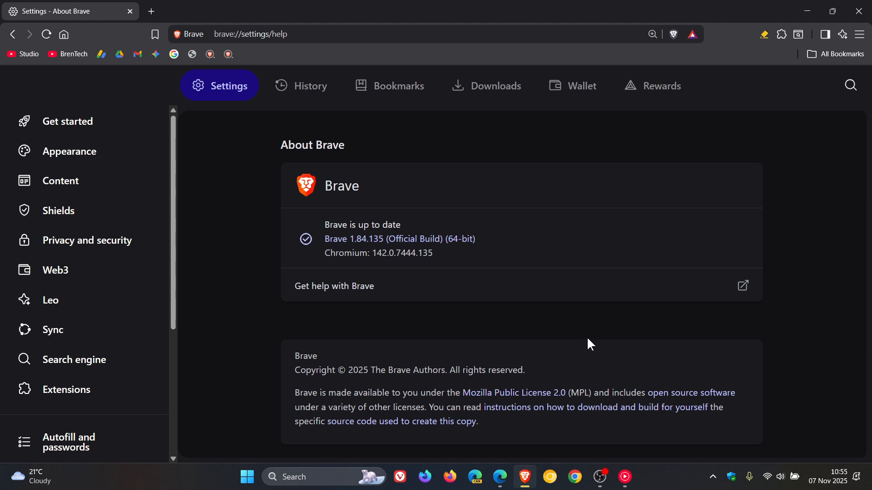
pyautogui.moveTo(589, 168)
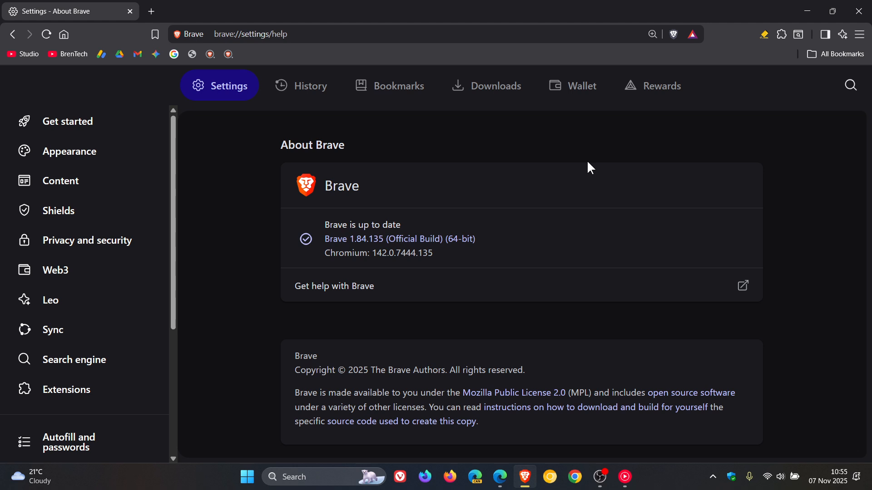
pyautogui.moveTo(535, 138)
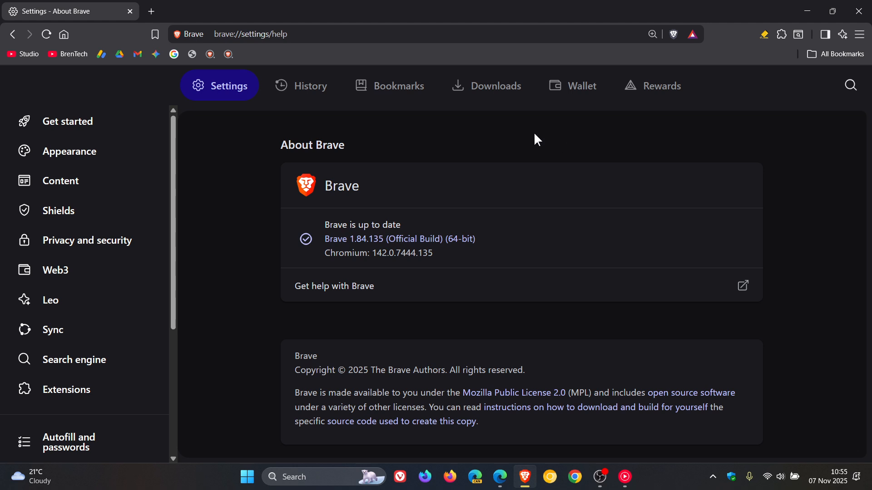
pyautogui.moveTo(575, 181)
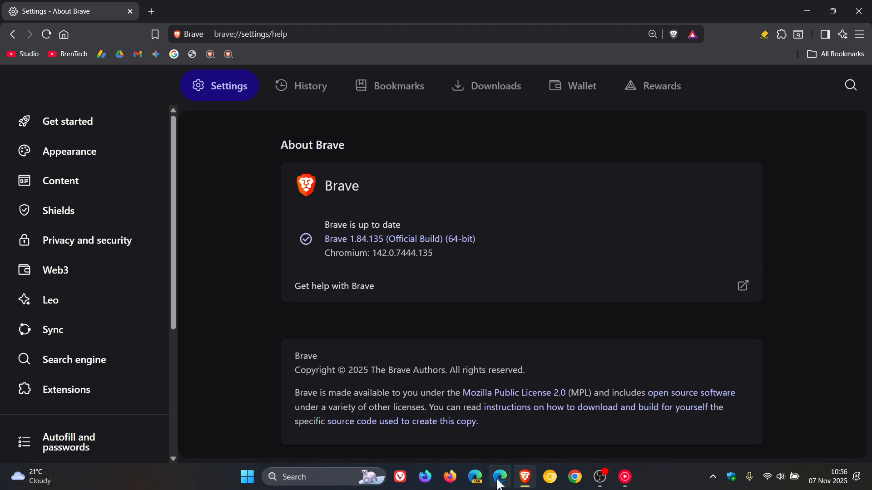
# Step: In Edge, leave the About page for the new tab start page via Home, then bring Brave back to front
pyautogui.click(499, 477)
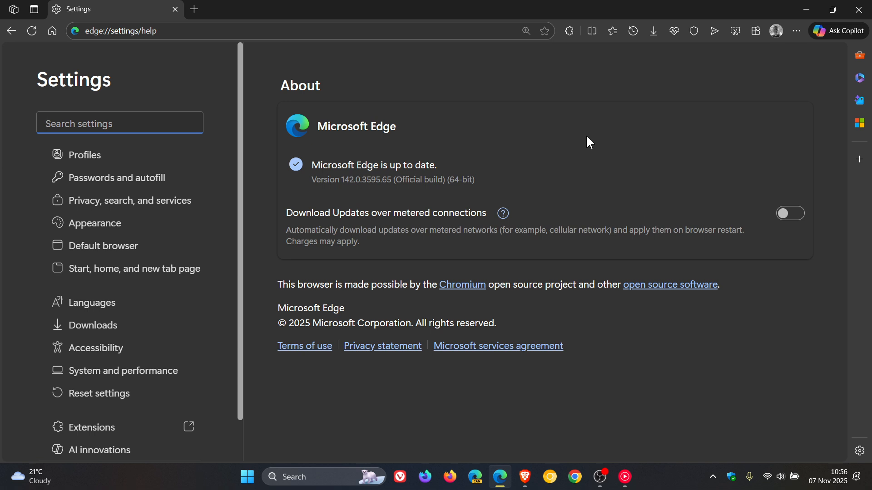
pyautogui.click(119, 123)
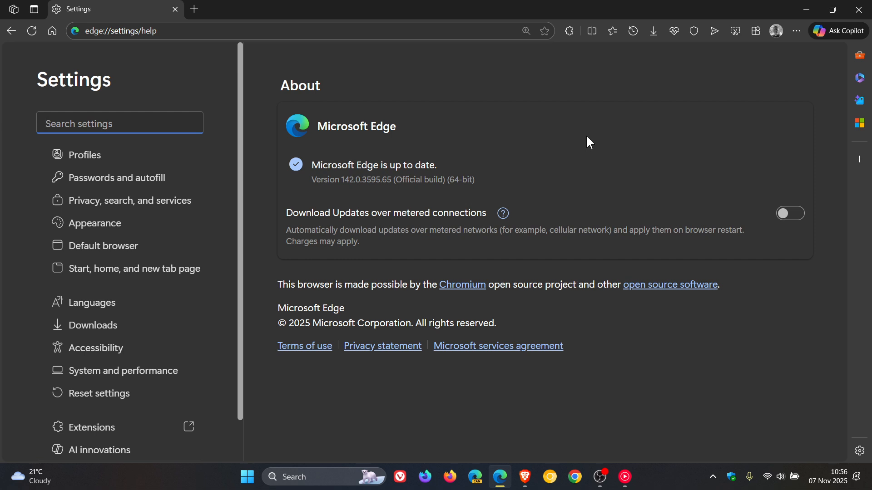
pyautogui.click(120, 123)
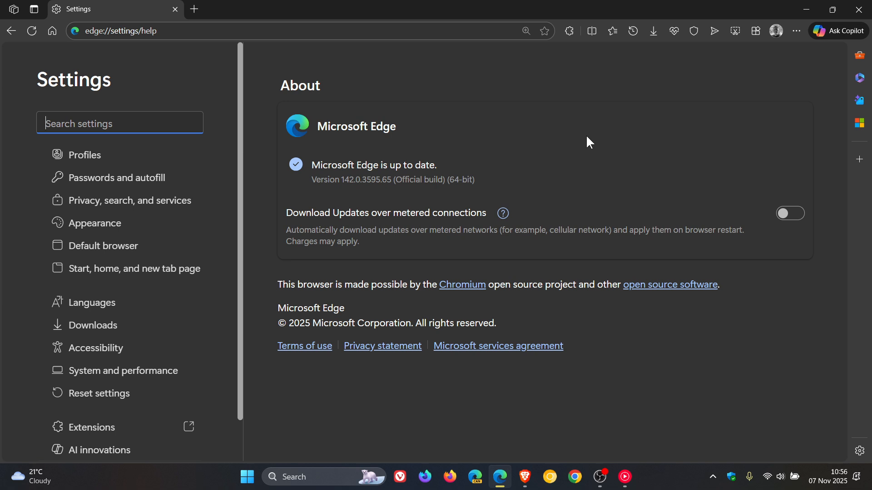
pyautogui.click(51, 31)
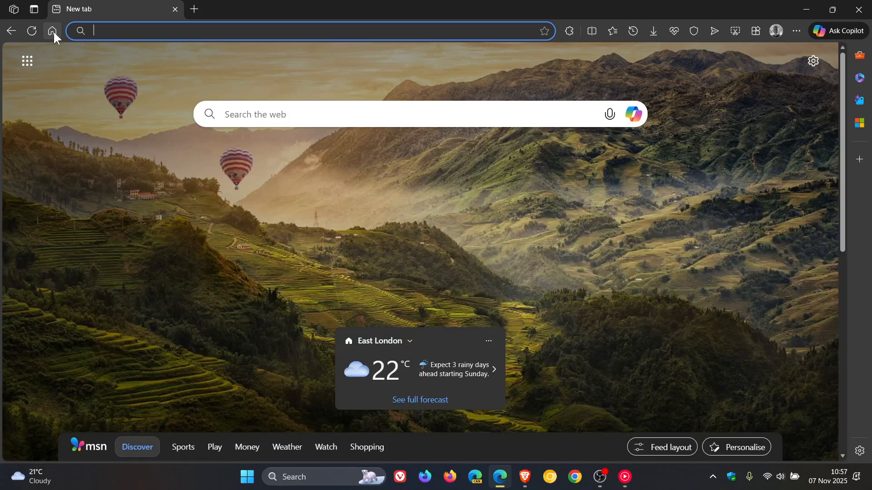
pyautogui.moveTo(625, 228)
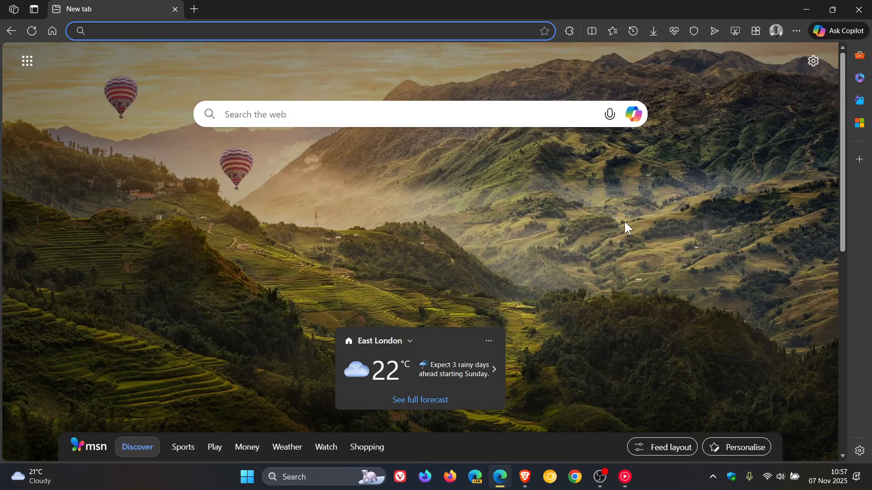
pyautogui.click(523, 481)
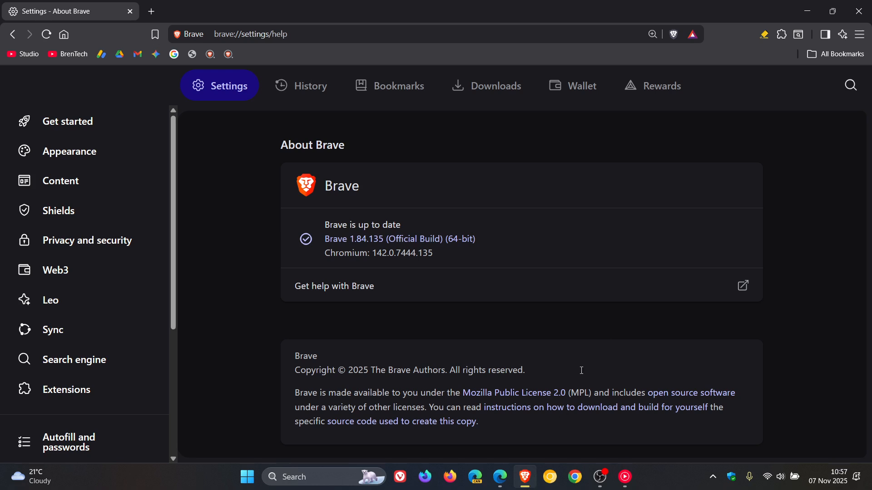
pyautogui.moveTo(629, 139)
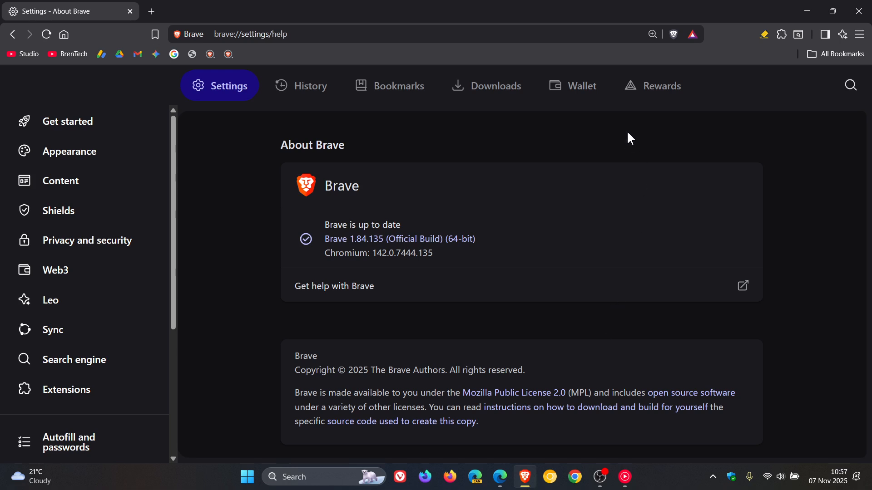
pyautogui.moveTo(437, 161)
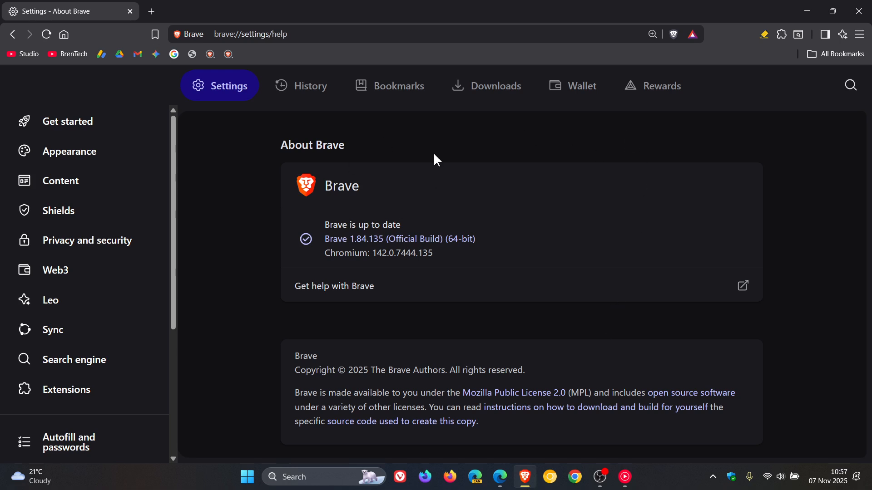
pyautogui.moveTo(64, 35)
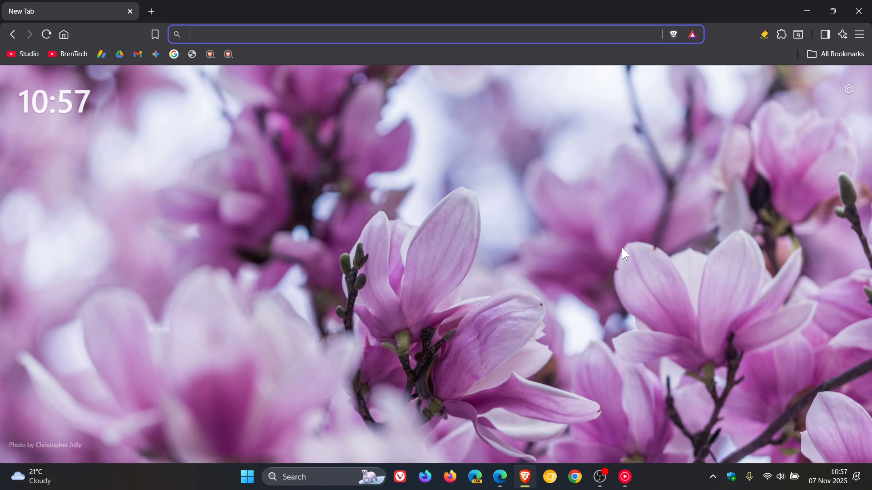
pyautogui.moveTo(542, 232)
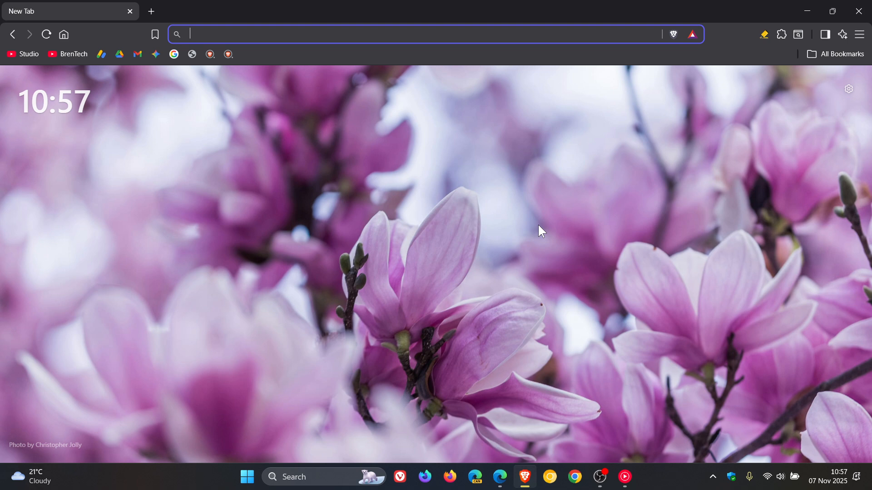